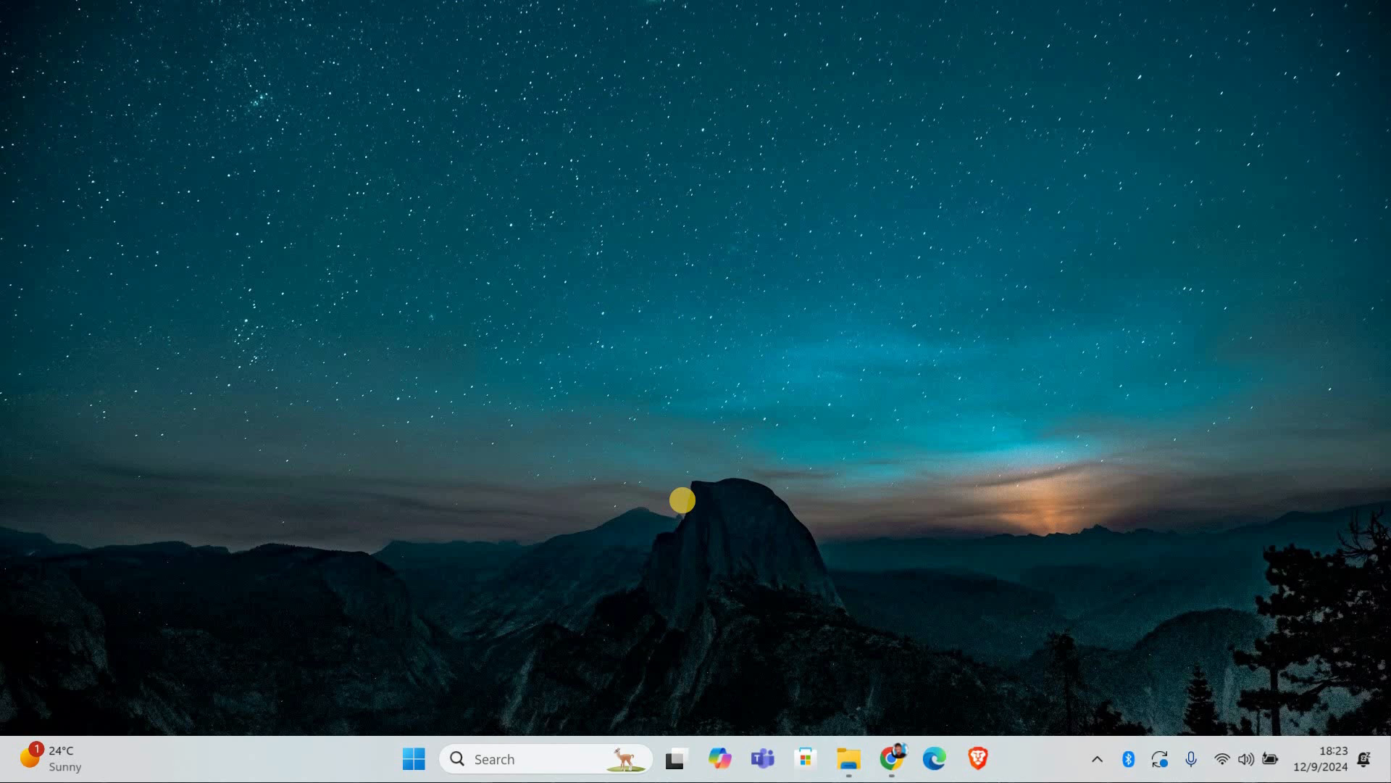
mouse_move(694, 566)
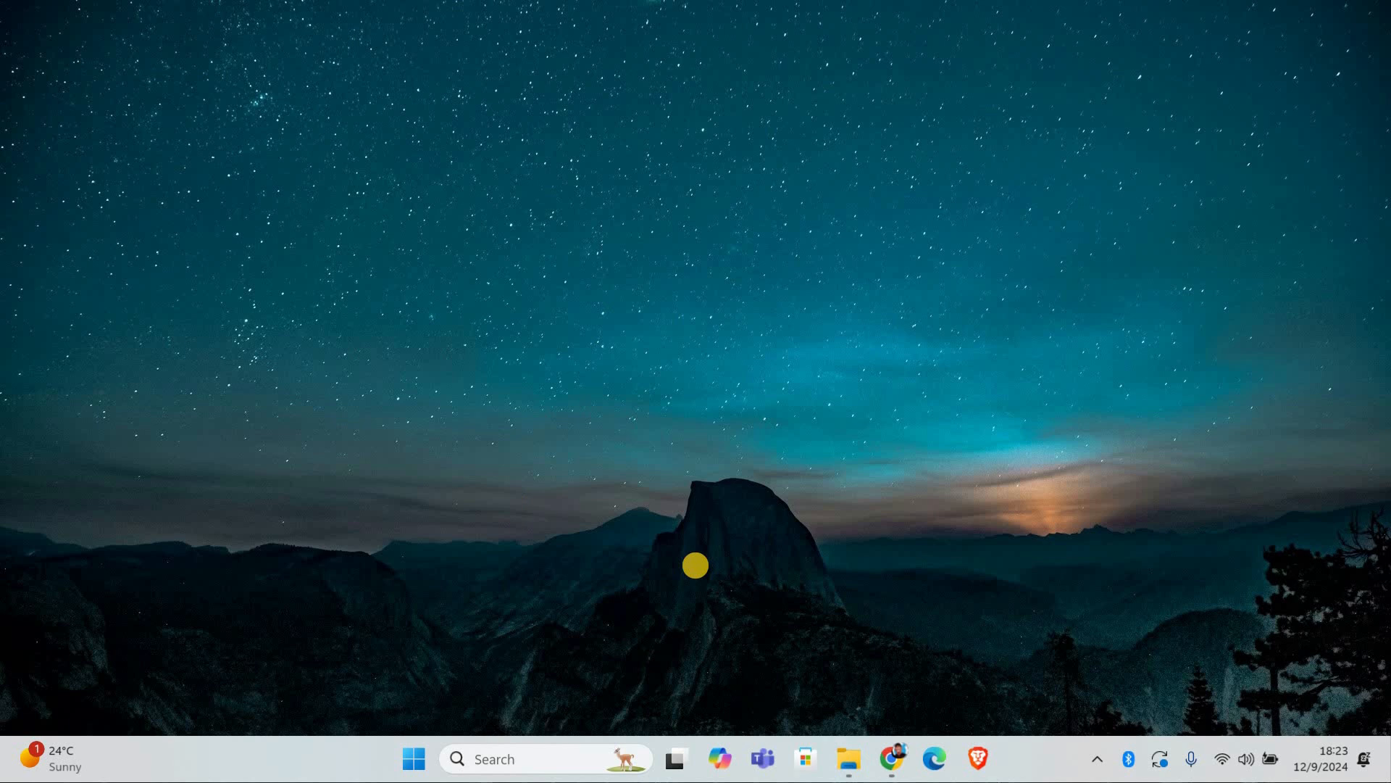
mouse_move(731, 627)
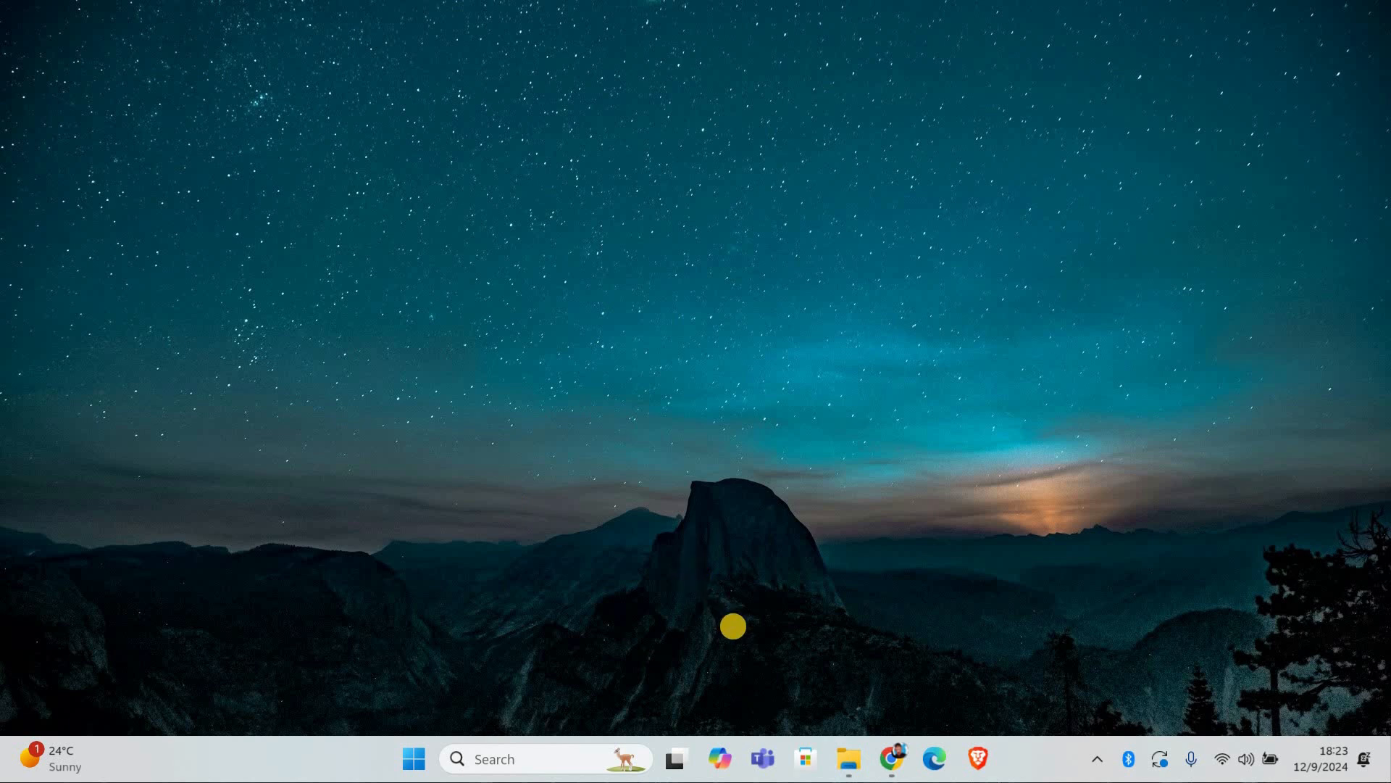
mouse_move(1028, 669)
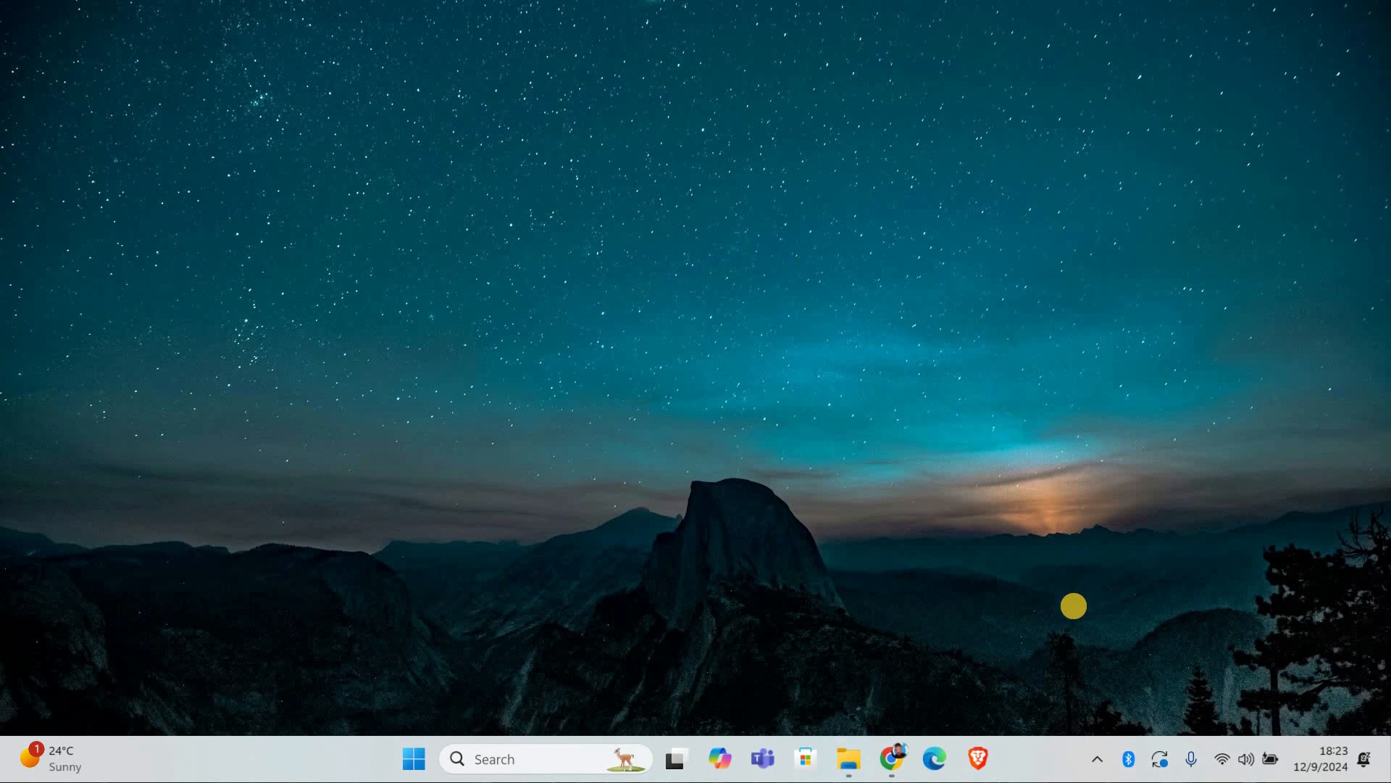
mouse_move(719, 553)
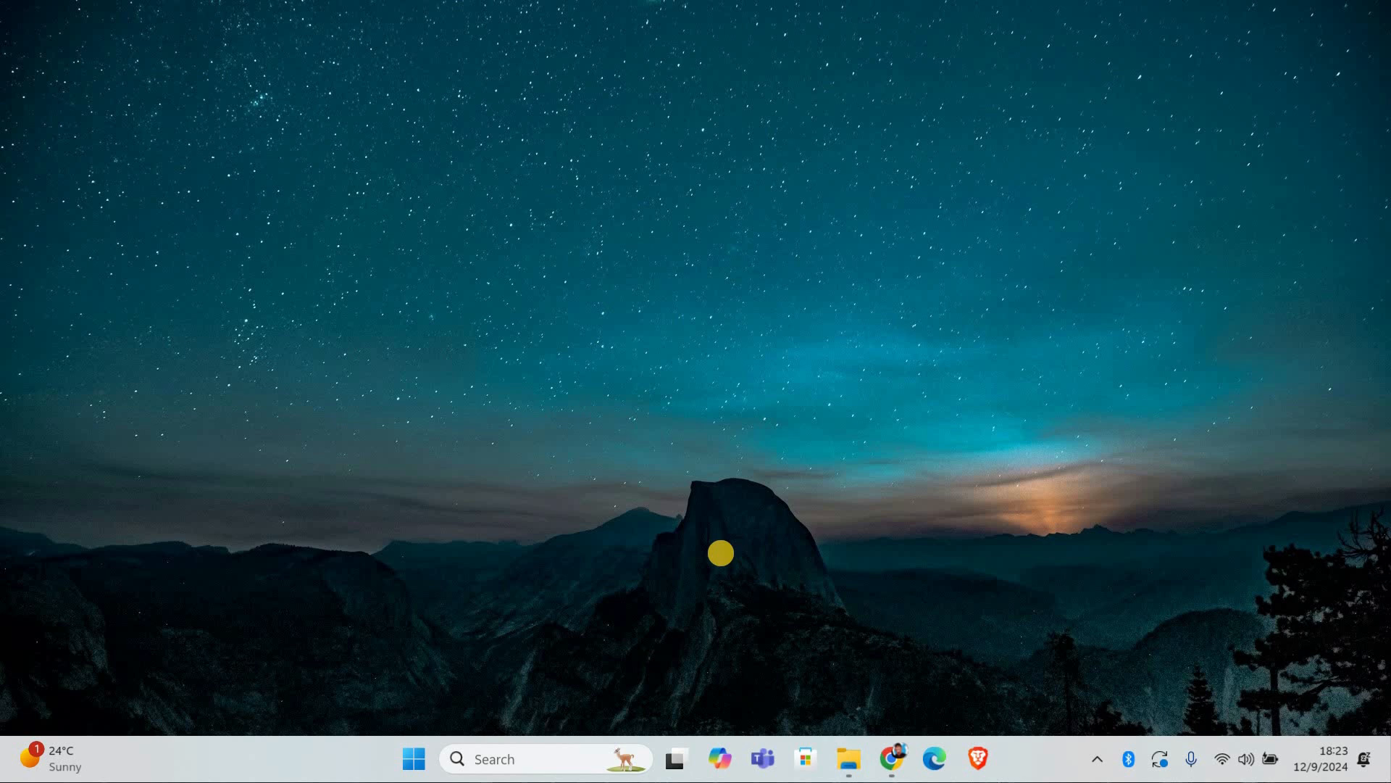
Enter 'control' in the Run box, replacing the earlier 'tpm.msc' entry
type("tpm.msc")
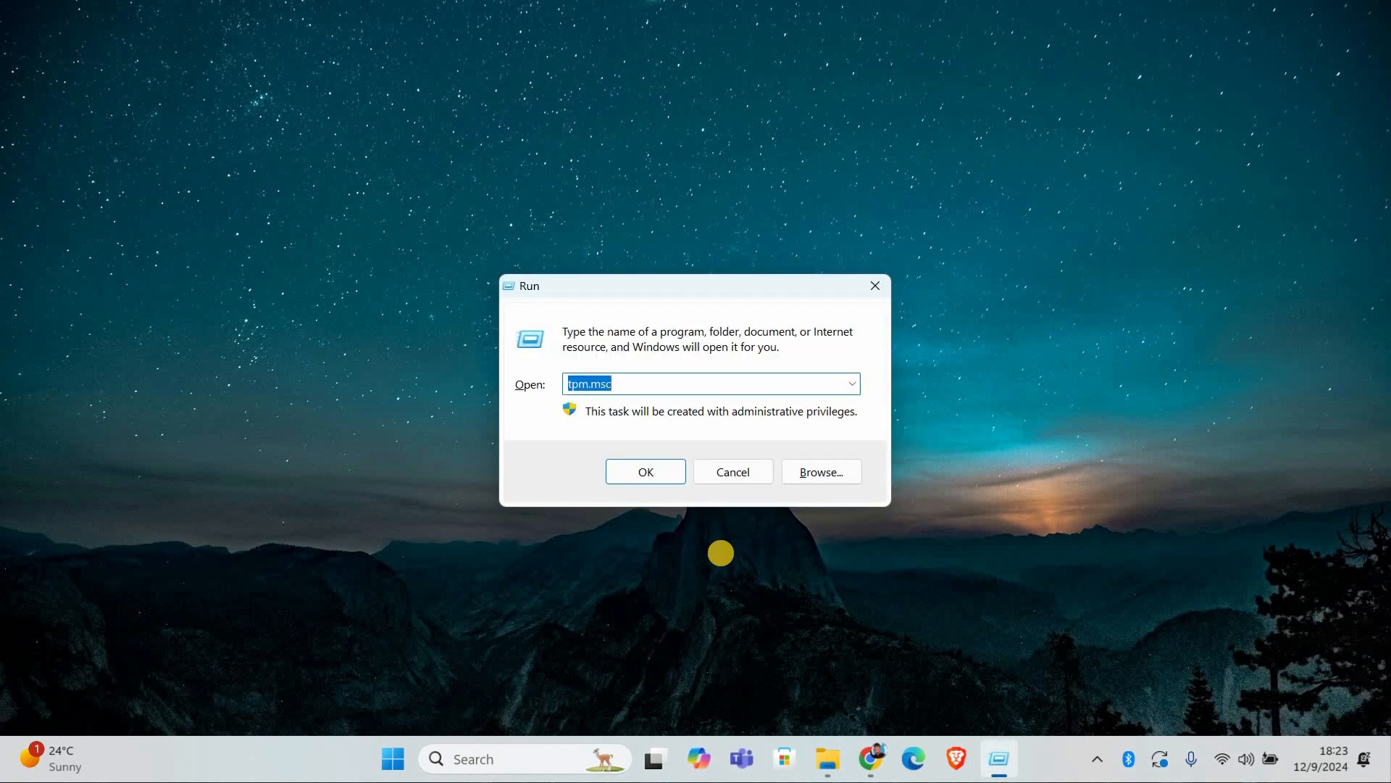
type("control")
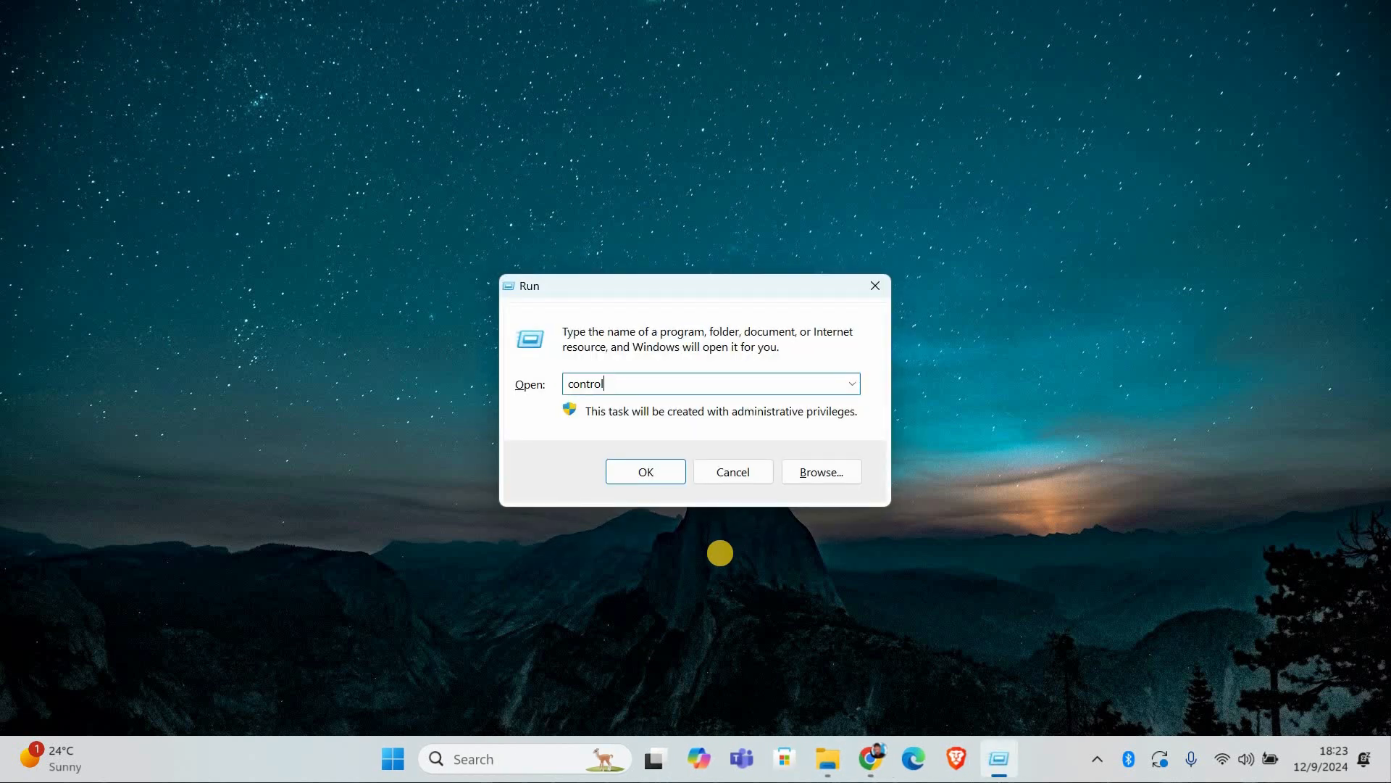
Launch Control Panel and open Mail (Microsoft Outlook) to its Email Accounts list
left_click(645, 471)
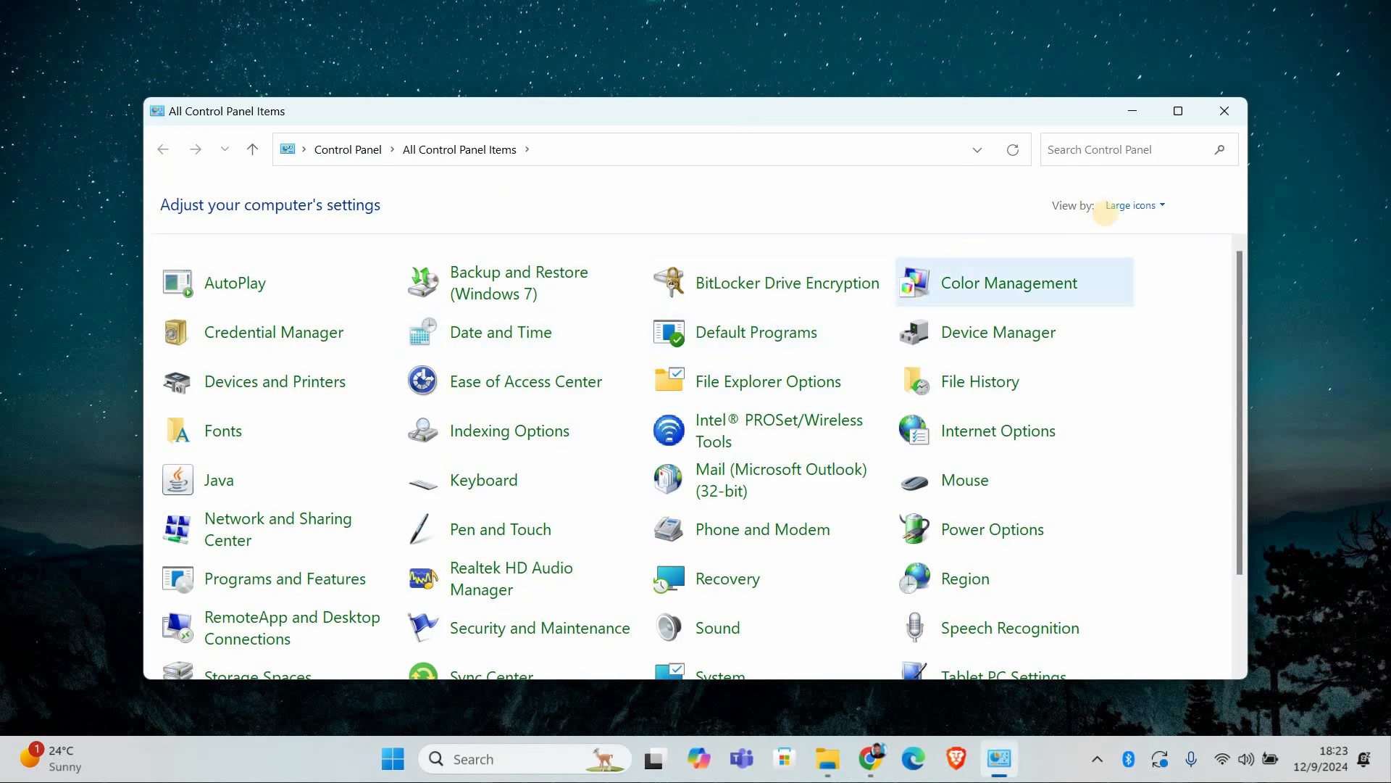
left_click(1134, 206)
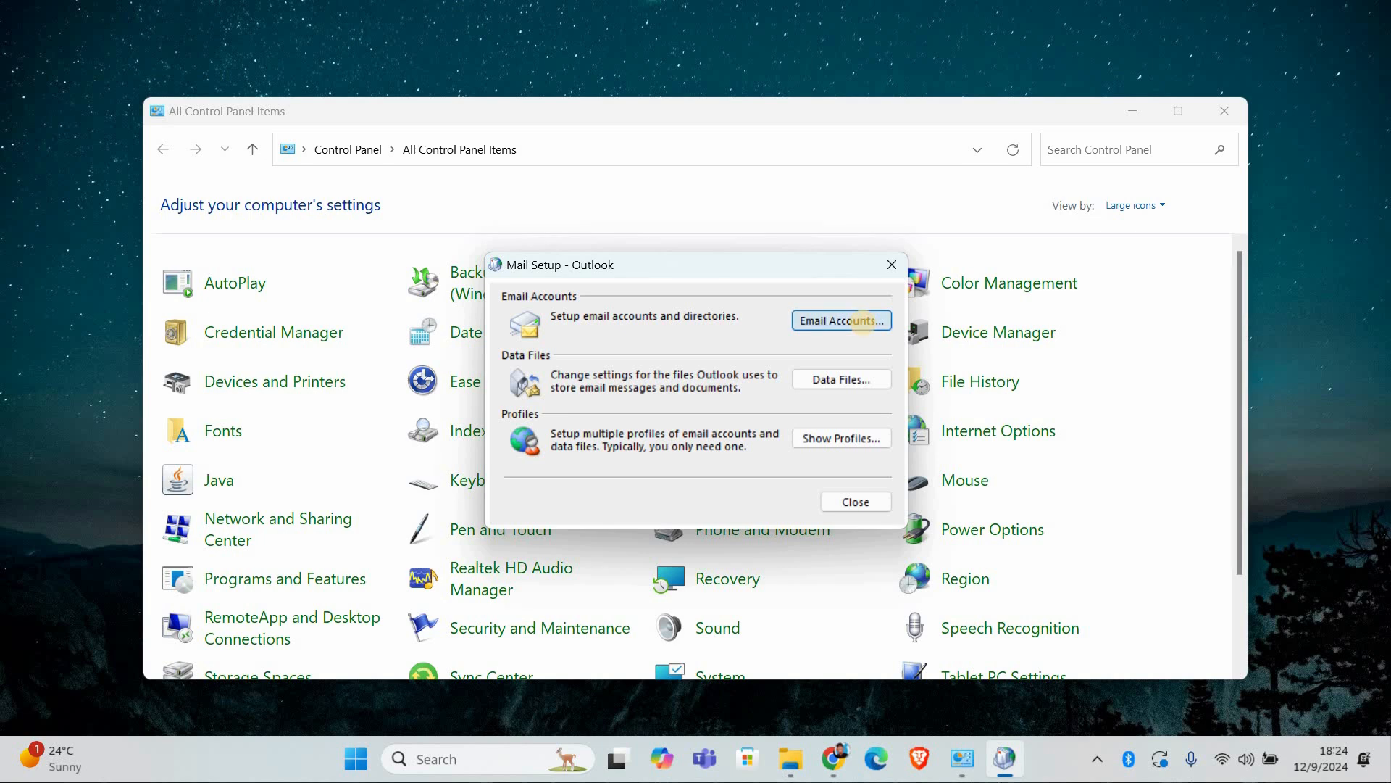
left_click(840, 320)
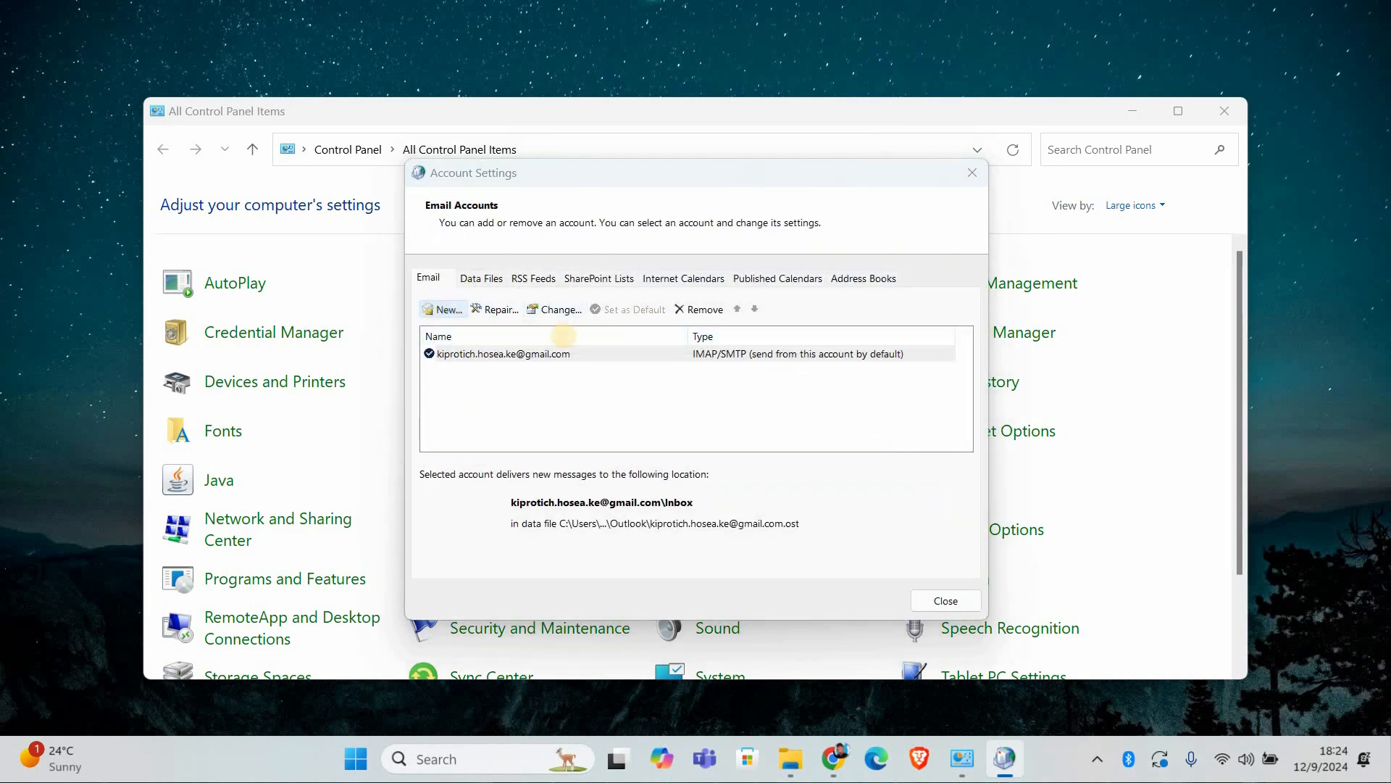
Close Account Settings after reviewing the IMAP account, returning to All Control Panel Items
left_click(442, 309)
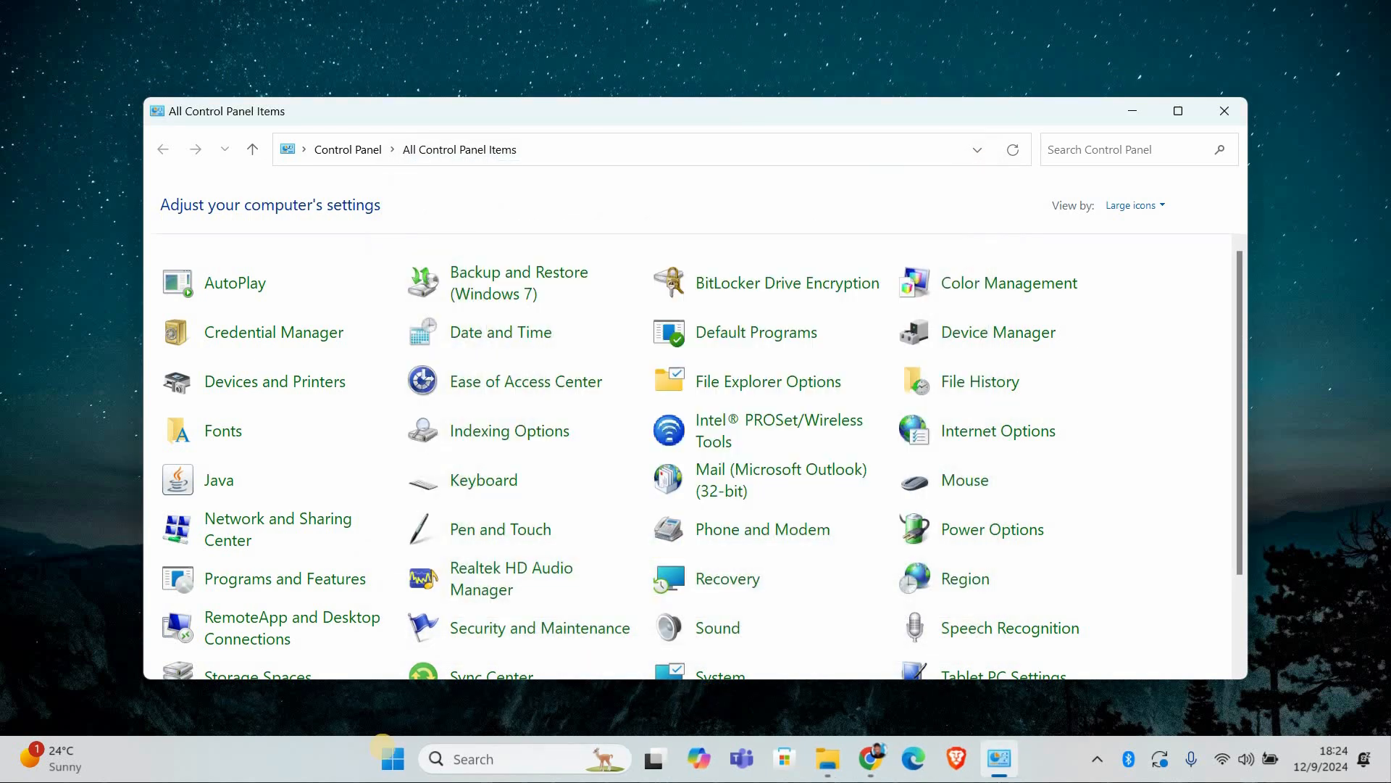
Start Outlook from the Start menu with Control Panel left open
left_click(392, 759)
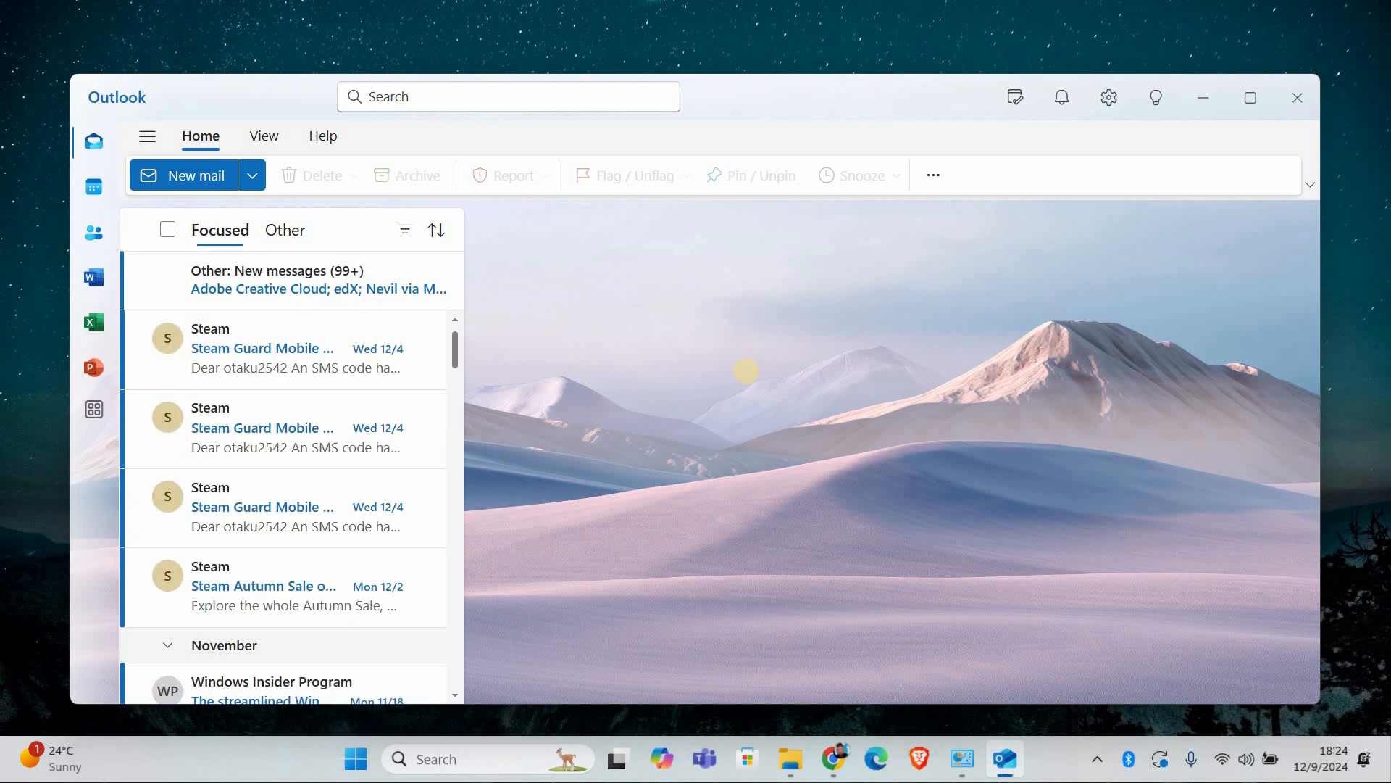
Scroll the Focused inbox down to older November messages
scroll("down", 3)
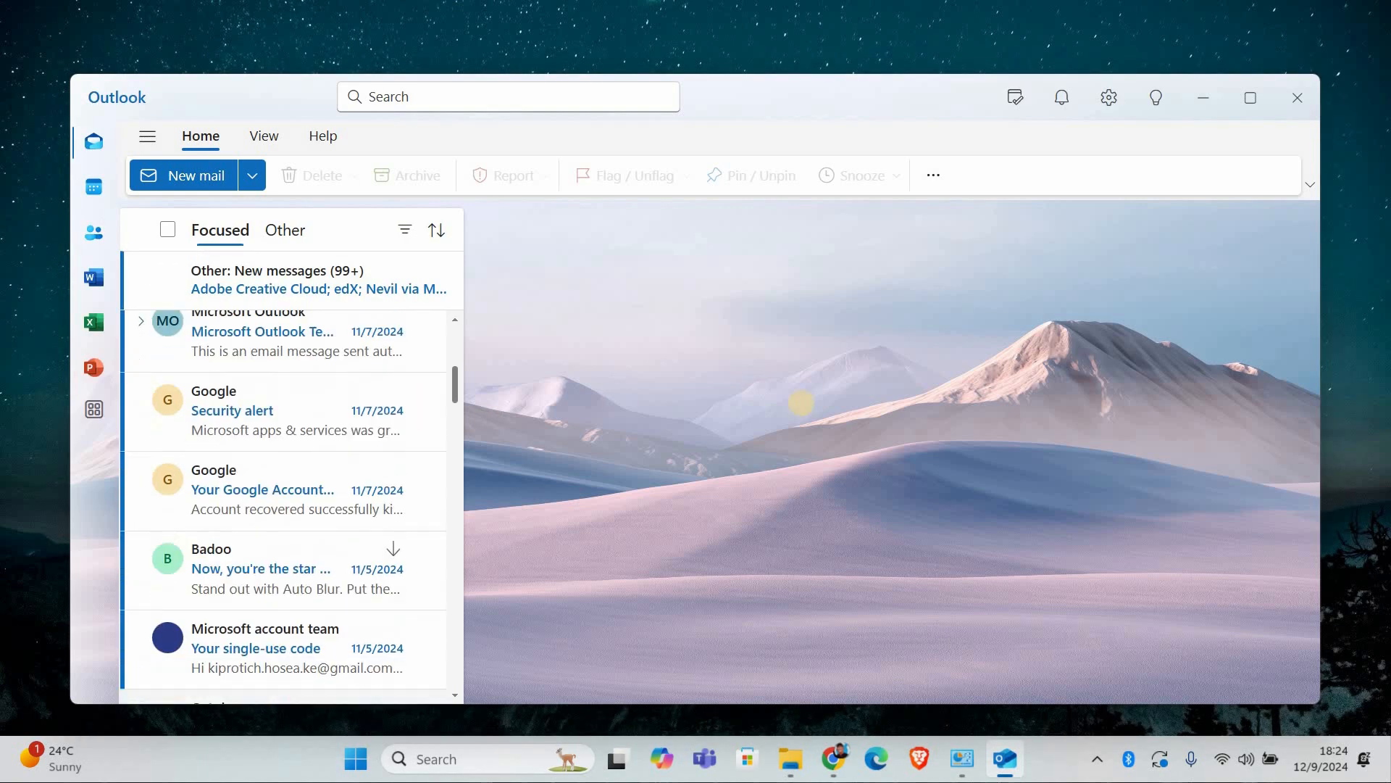